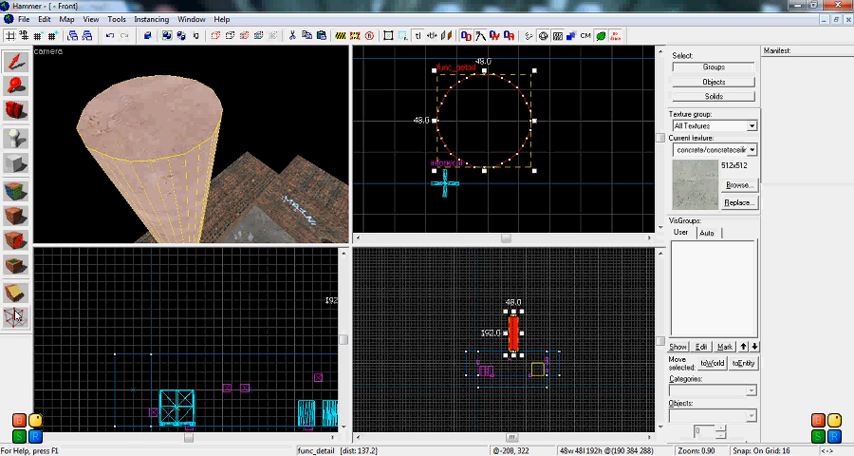
Enter vertex manipulation on the selected cylinder brush to expose its points
left_click(16, 318)
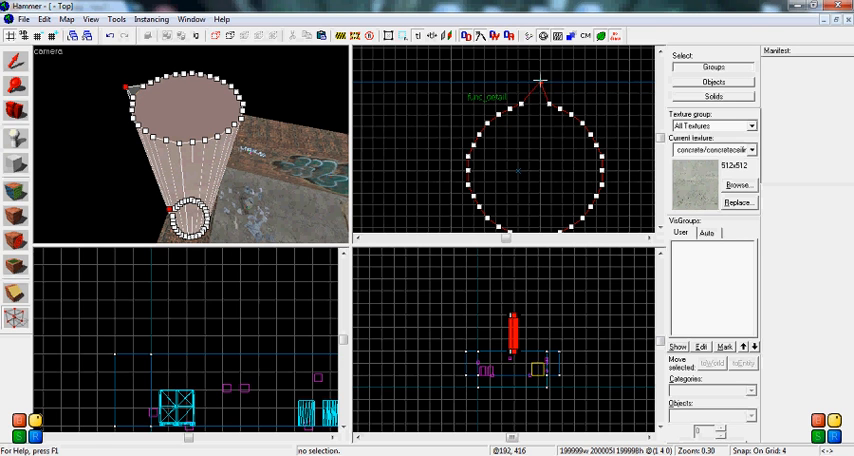
Drag the ring of vertices inward so the cylinder tapers into a cone
left_click_drag(538, 80, 560, 84)
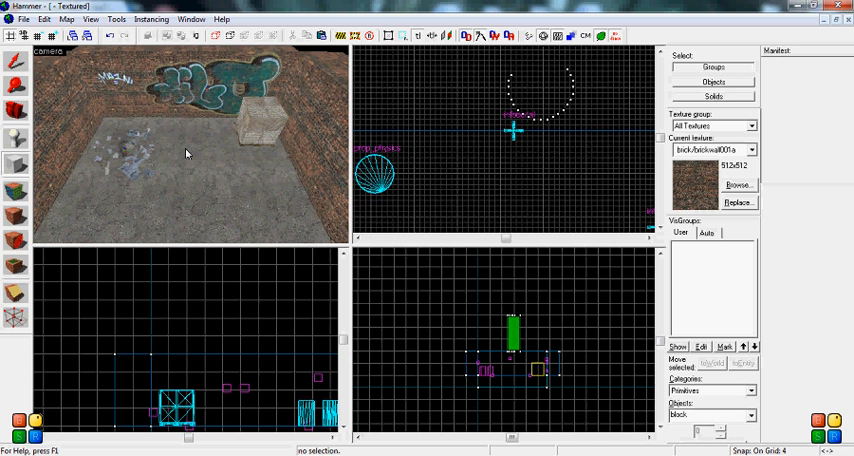
Leave vertex mode and make brick the active texture for new brushes
left_click(16, 292)
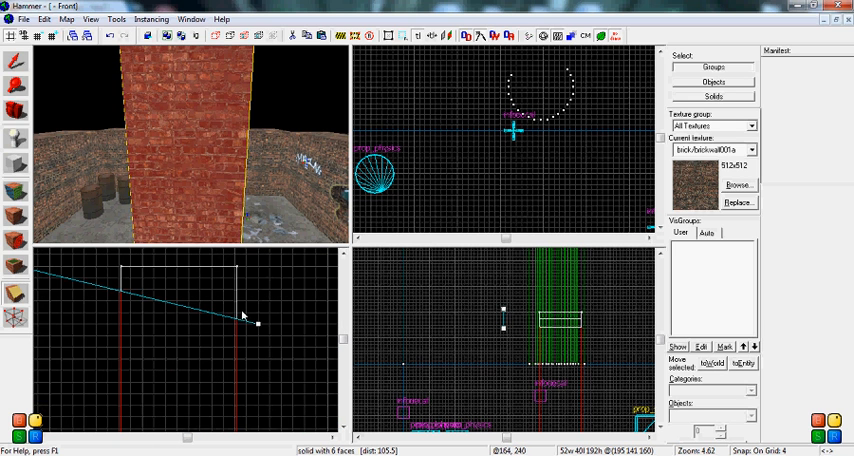
mouse_move(96, 256)
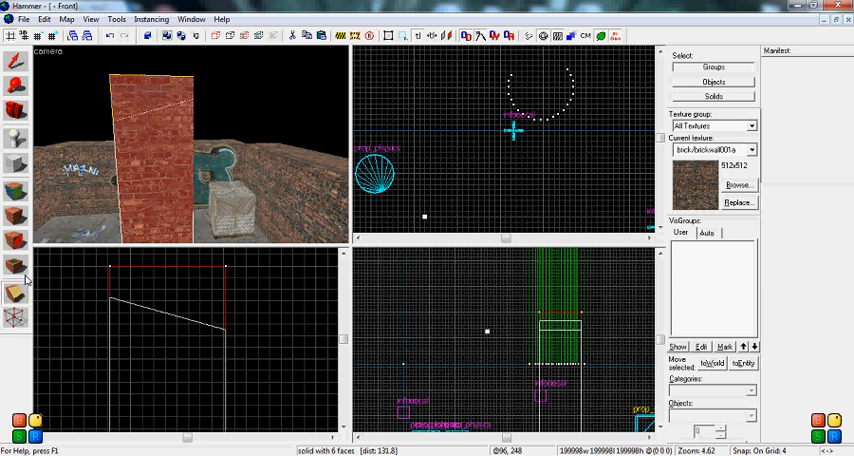
Lay a slanted clip line across the tall brick block in the side view
left_click(16, 292)
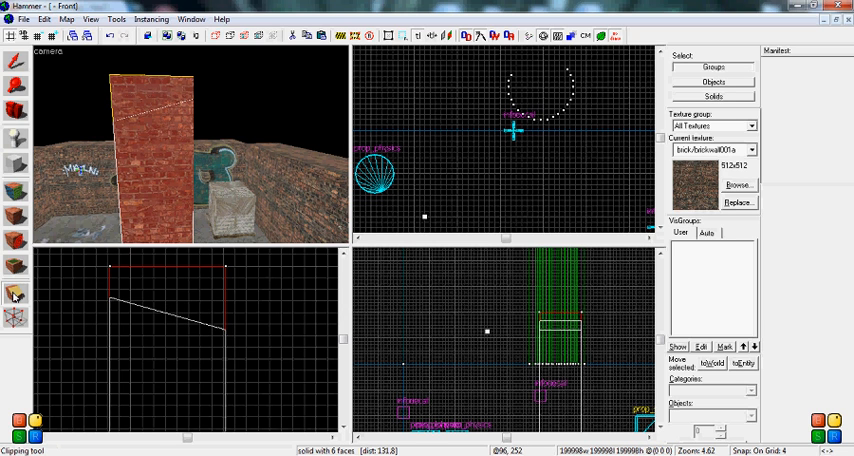